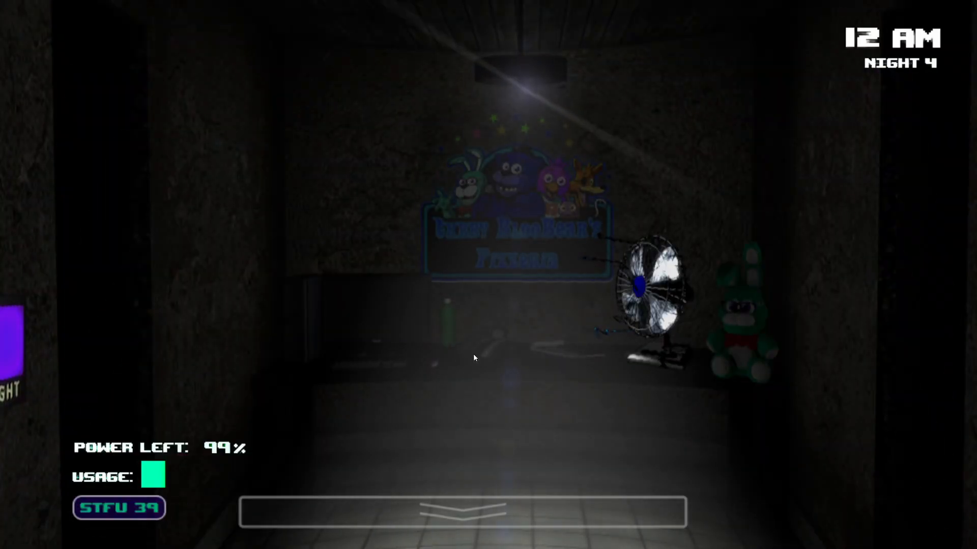
mouse_move(450, 407)
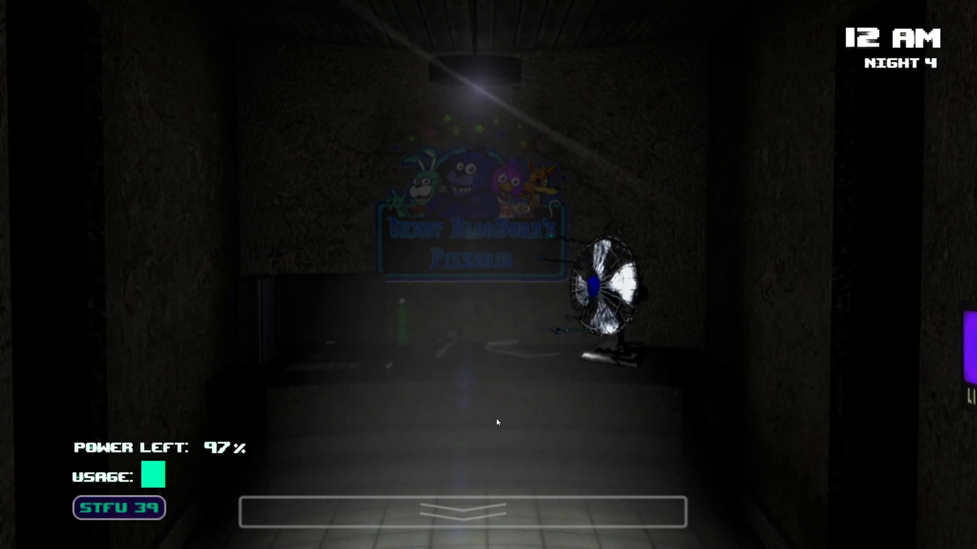
Step: Repeatedly raise and lower the camera monitor to check the power room and other cams
left_click(467, 513)
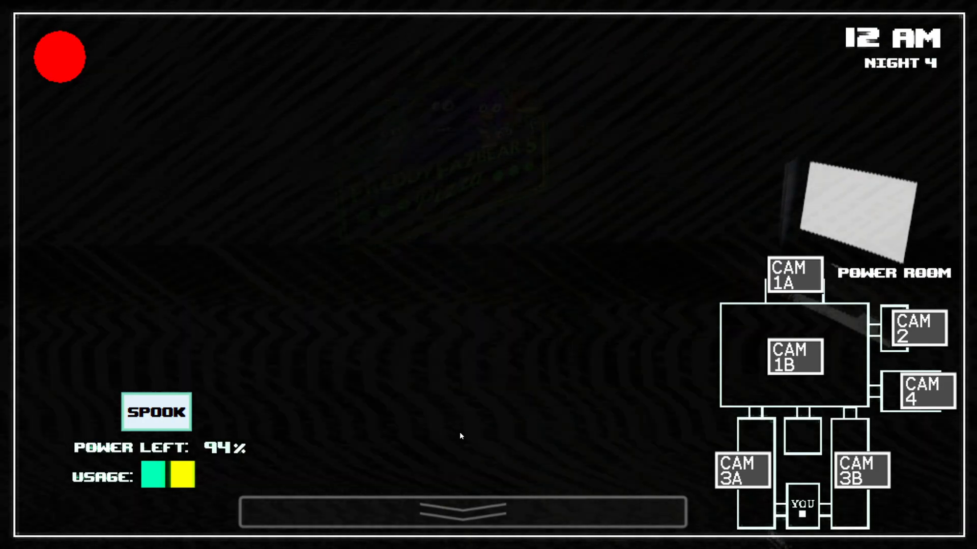
left_click(919, 392)
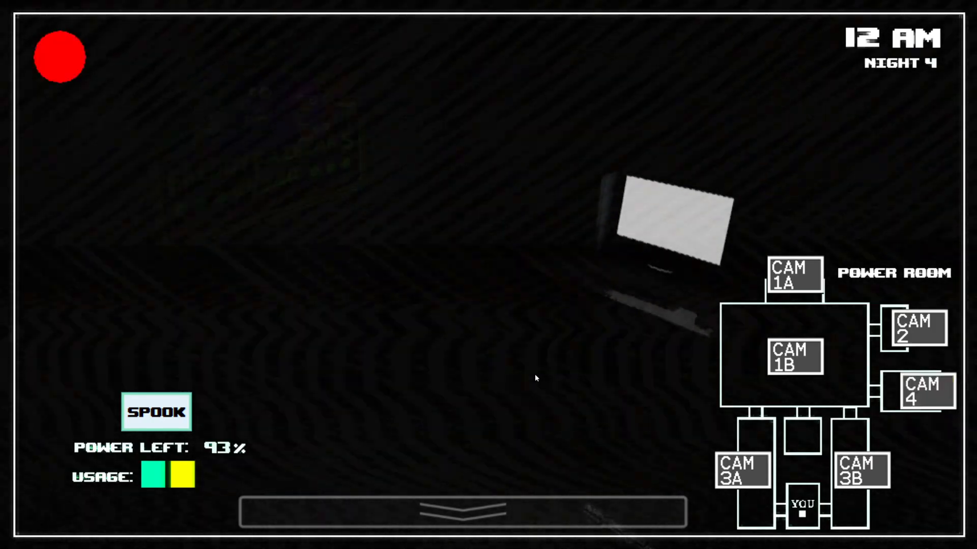
left_click(921, 391)
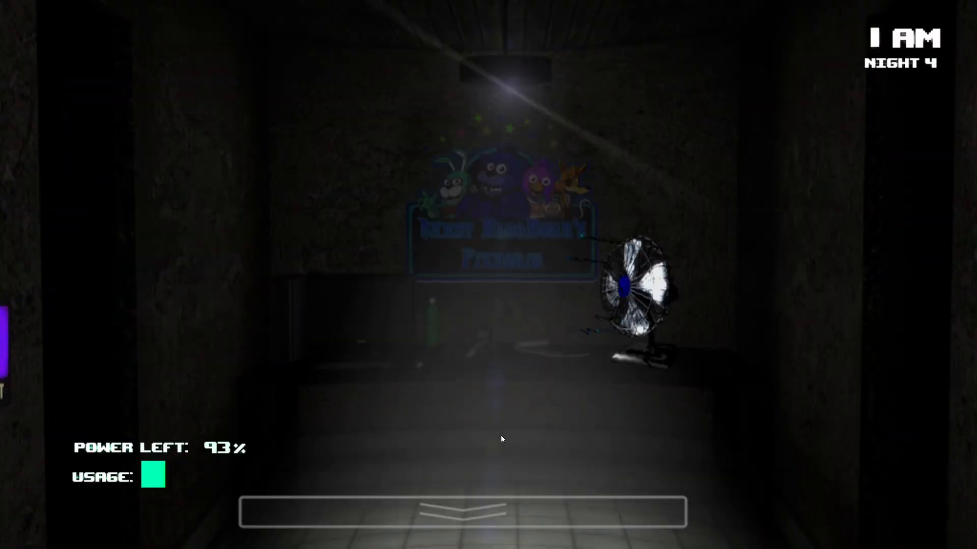
left_click(461, 512)
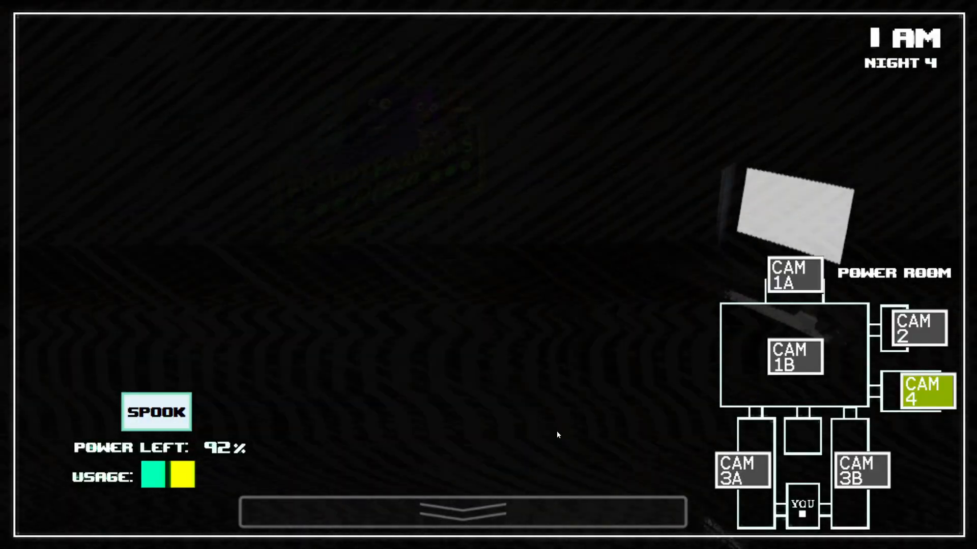
left_click(920, 392)
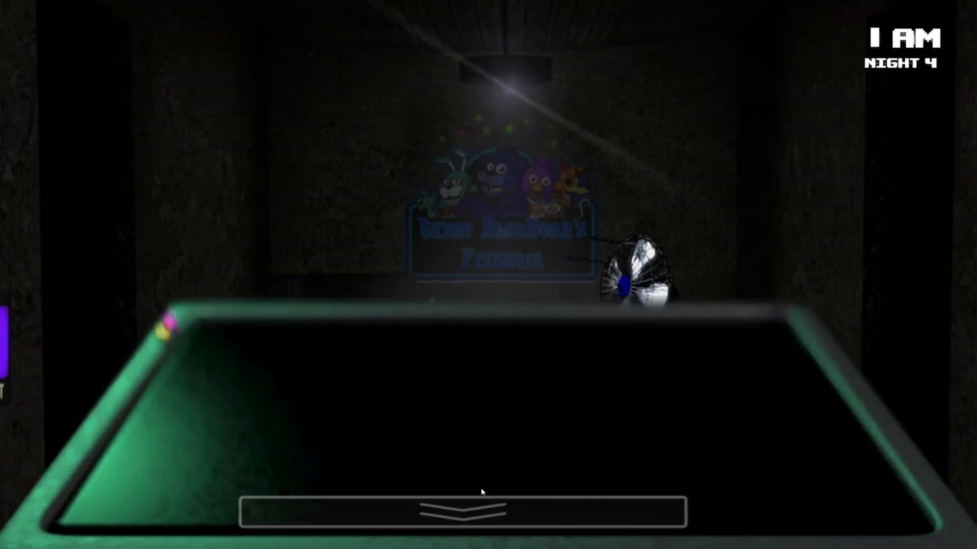
left_click(466, 511)
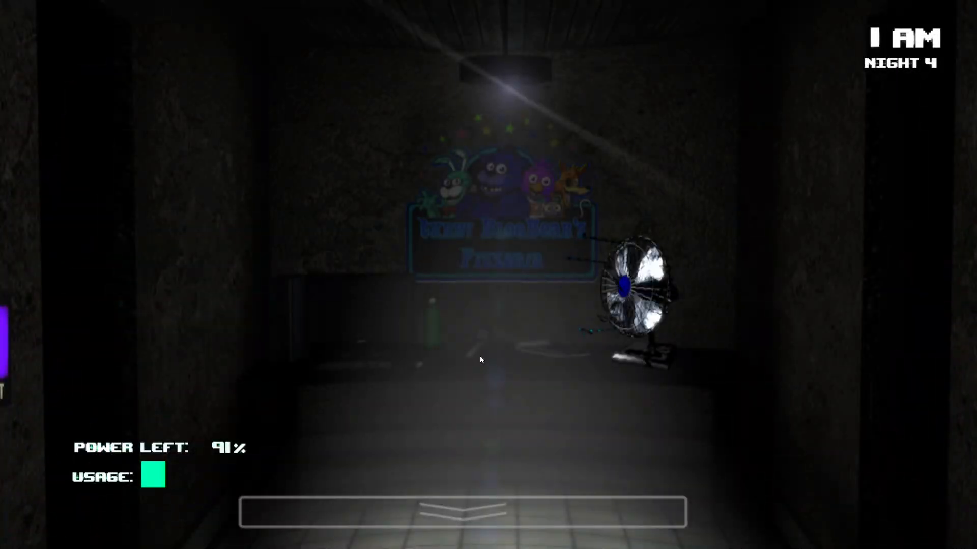
left_click(463, 512)
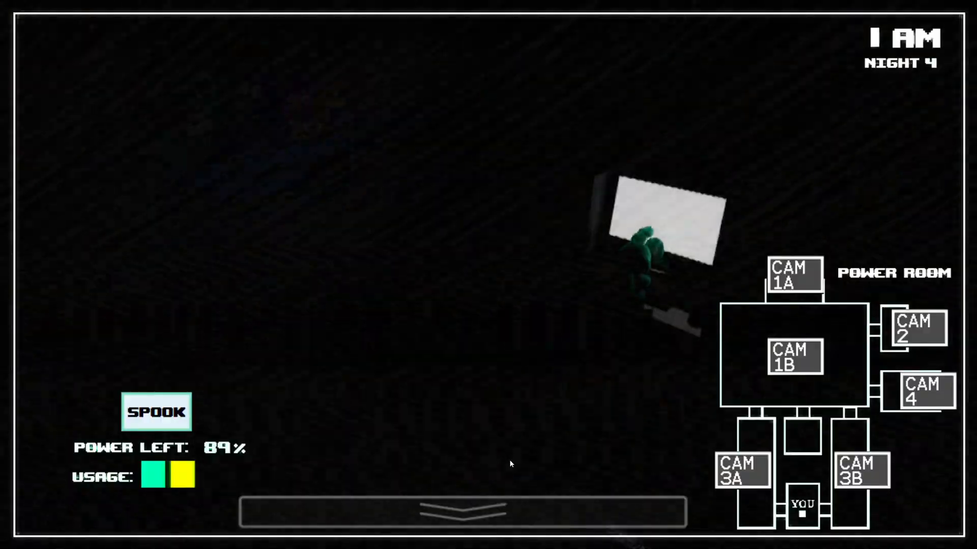
left_click(918, 391)
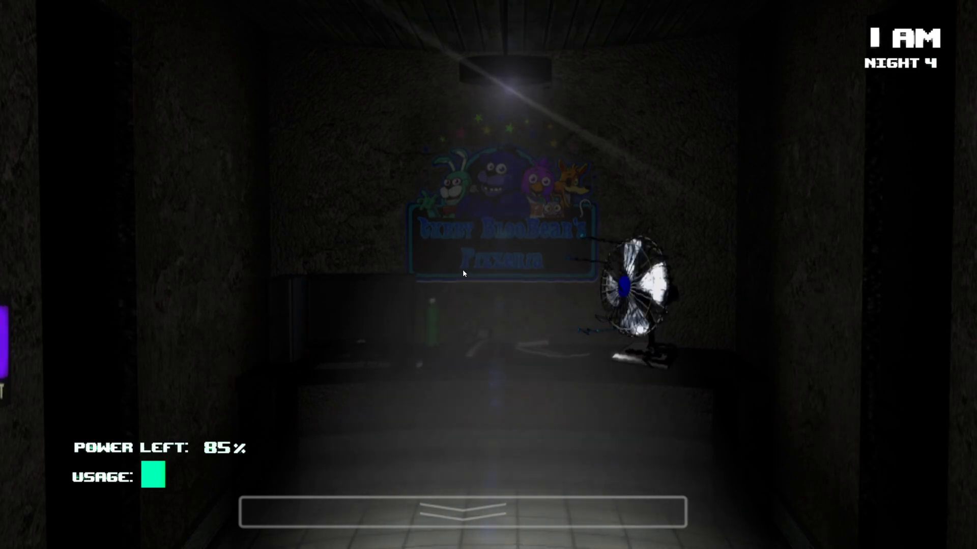
Step: Check the monitor again, then flash the side hallway light on and off
left_click(466, 511)
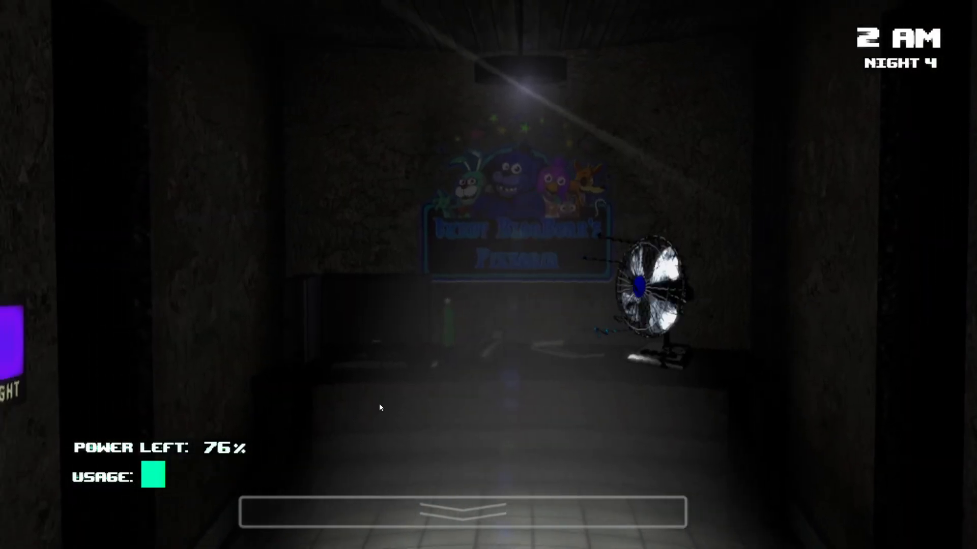
left_click(25, 336)
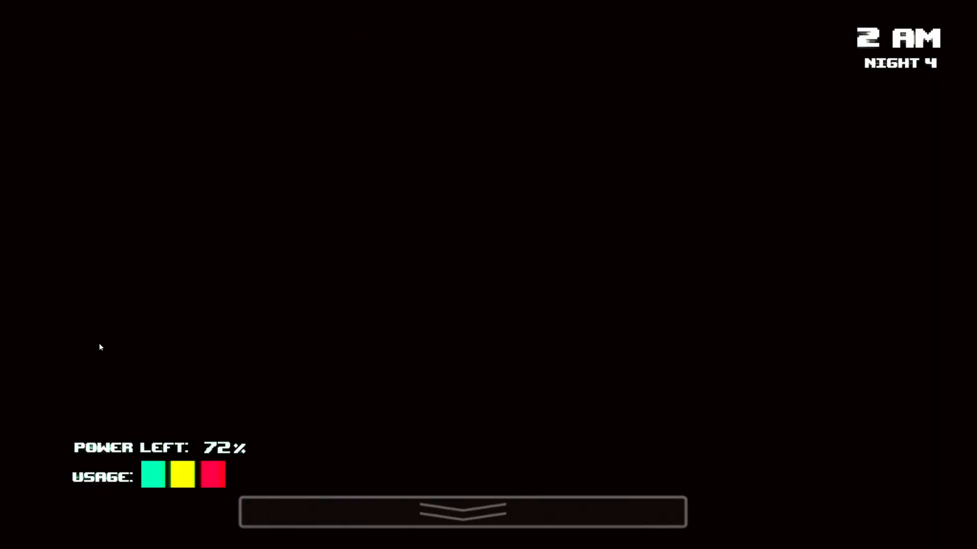
left_click(463, 512)
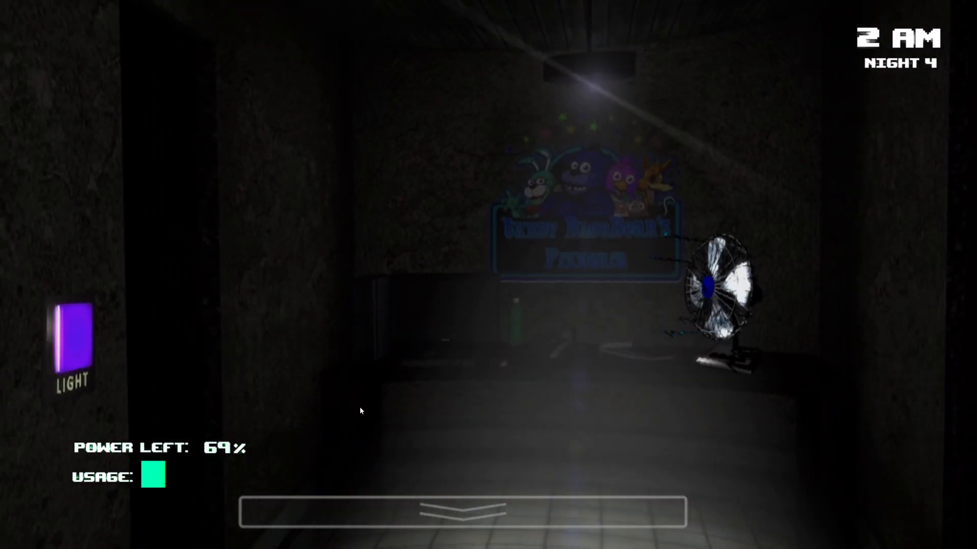
left_click(75, 342)
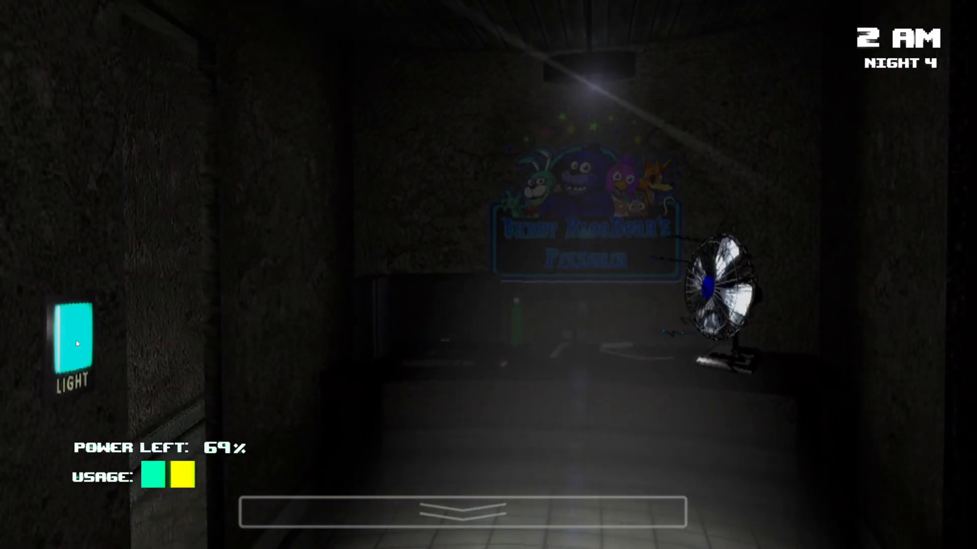
left_click(73, 343)
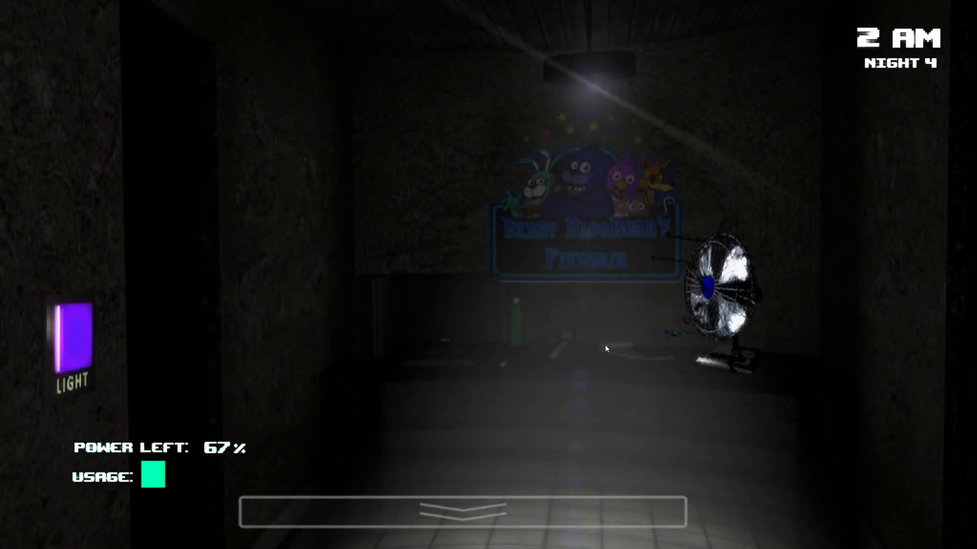
Step: Raise the camera monitor, switch to CAM 4, then put it away
left_click(464, 514)
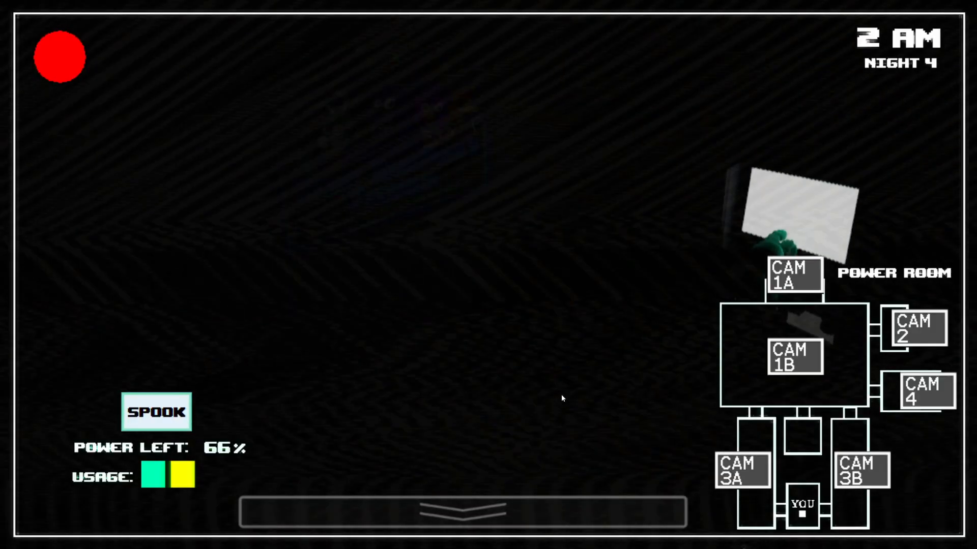
left_click(921, 391)
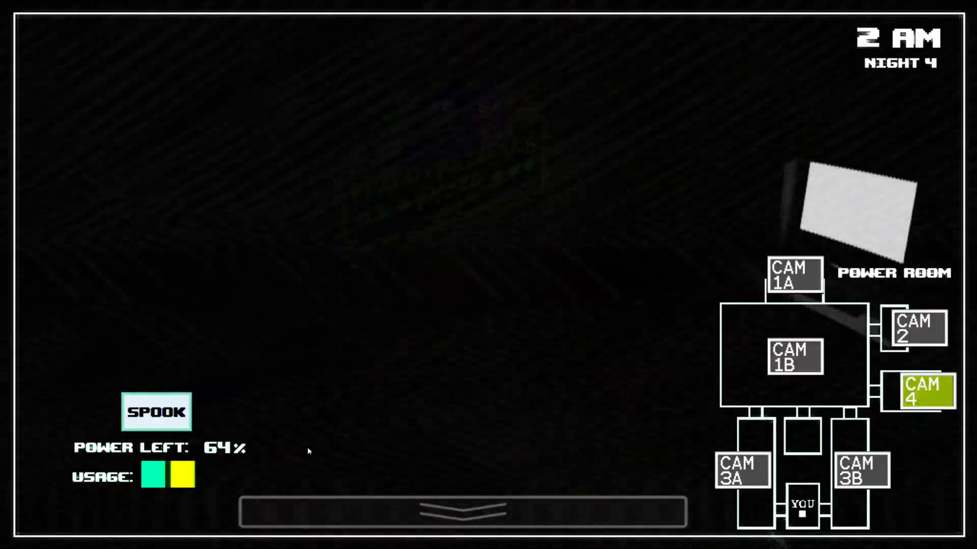
left_click(921, 394)
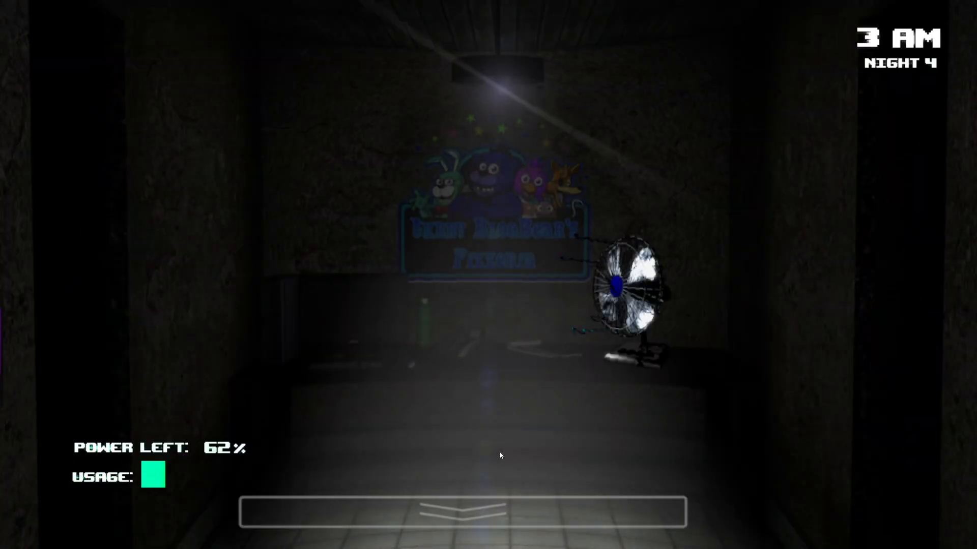
Step: Keep toggling the camera monitor through 4 AM until Night 4 ends
left_click(470, 512)
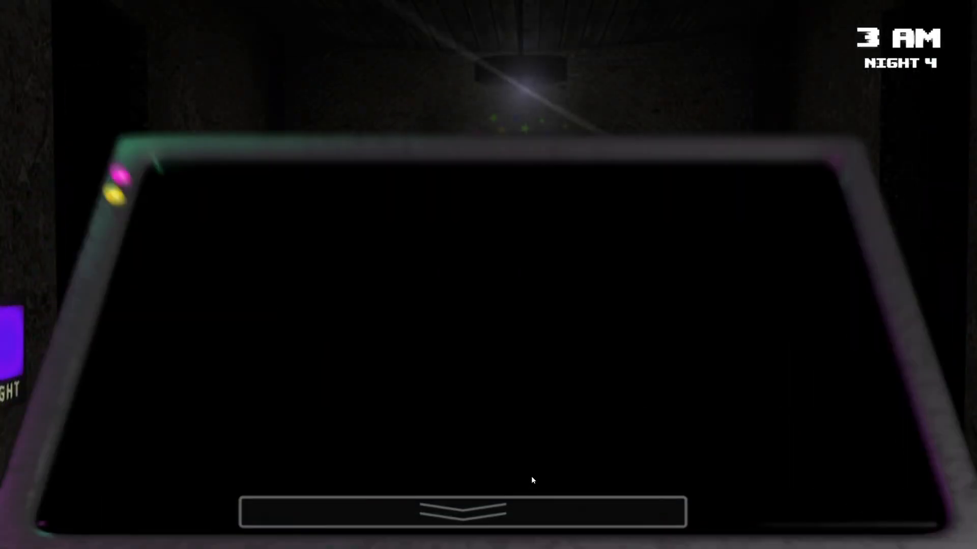
left_click(463, 512)
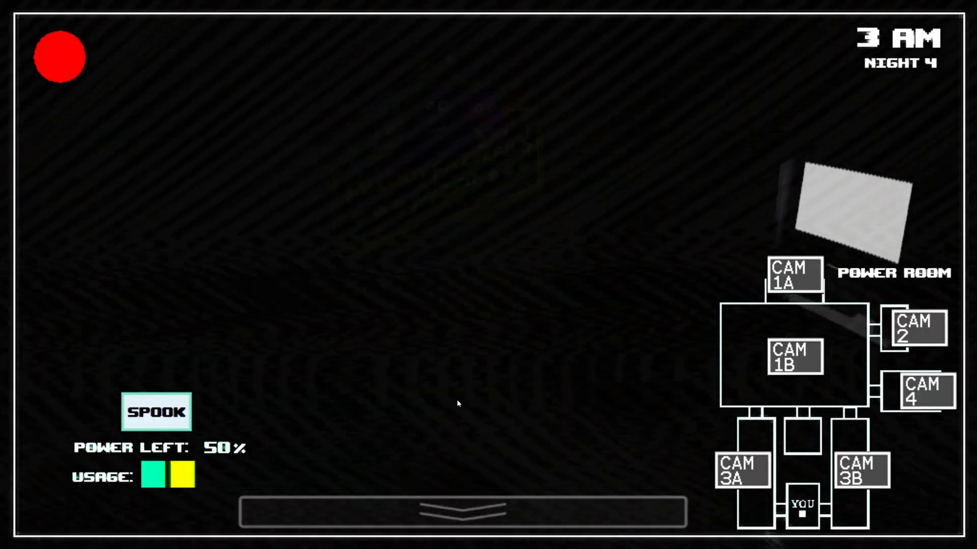
left_click(919, 392)
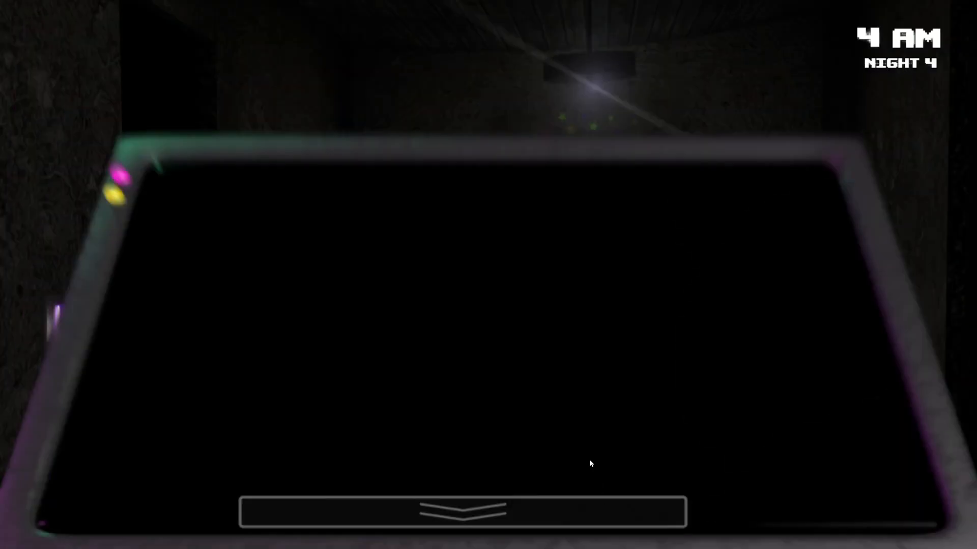
left_click(464, 513)
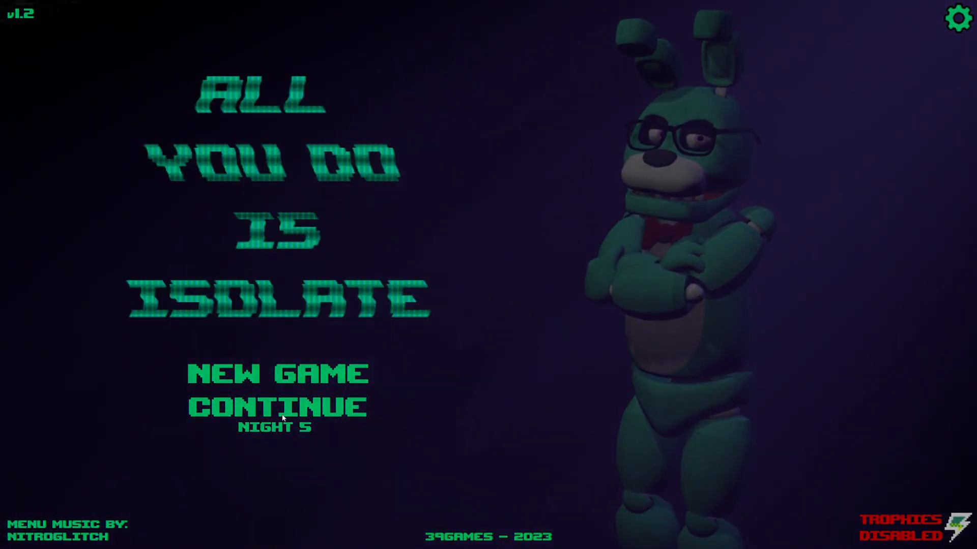
Step: Choose CONTINUE on the main menu to start Night 5
left_click(278, 408)
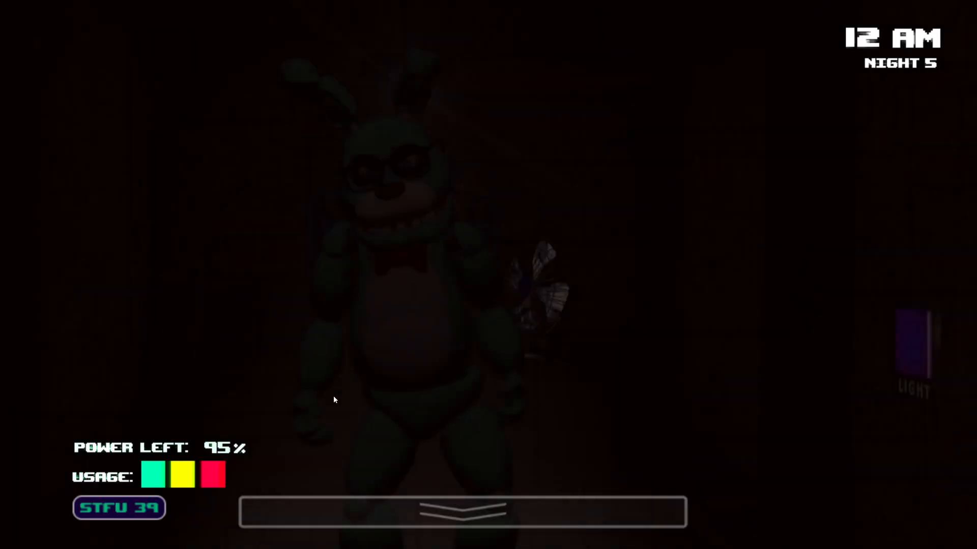
Step: Mute the phone call with STFU 39, then flash the left door light
left_click(911, 352)
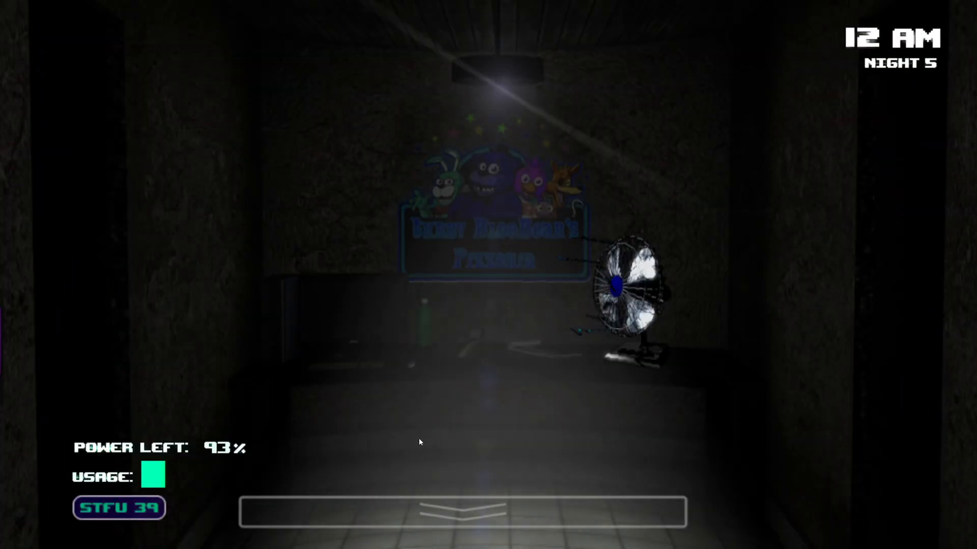
mouse_move(349, 439)
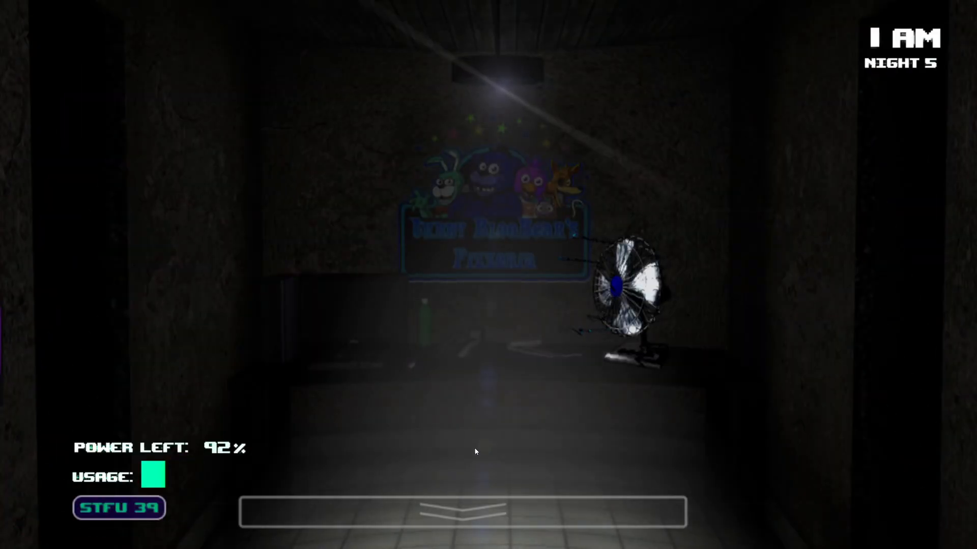
left_click(463, 512)
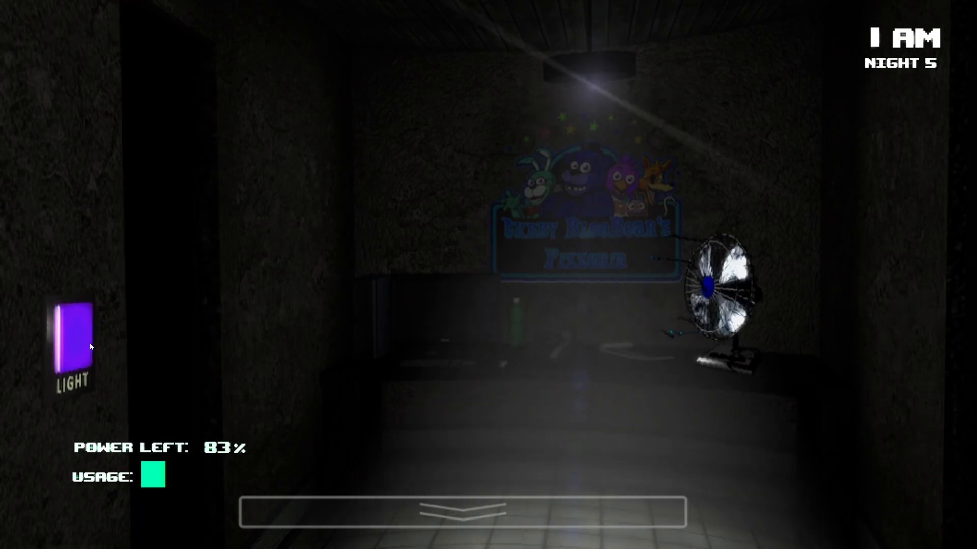
left_click(464, 511)
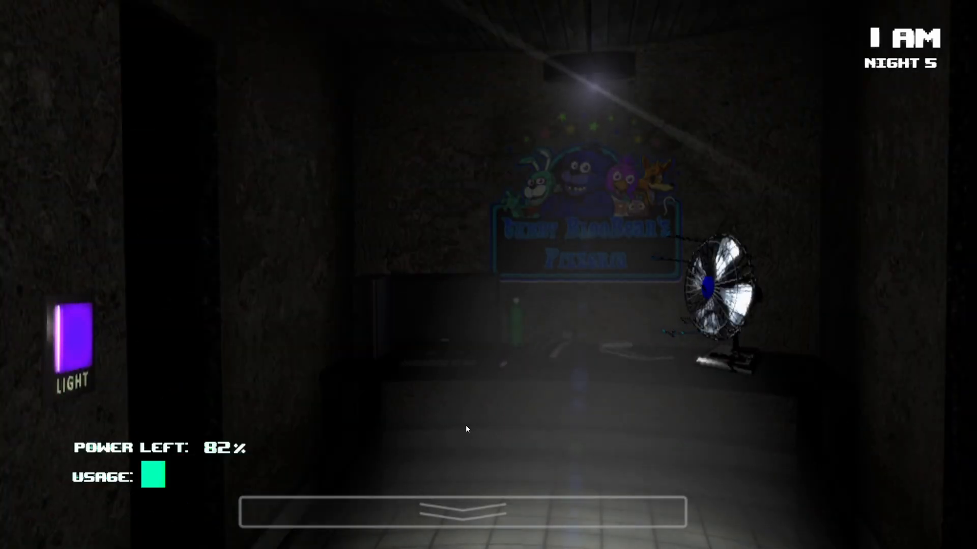
left_click(464, 513)
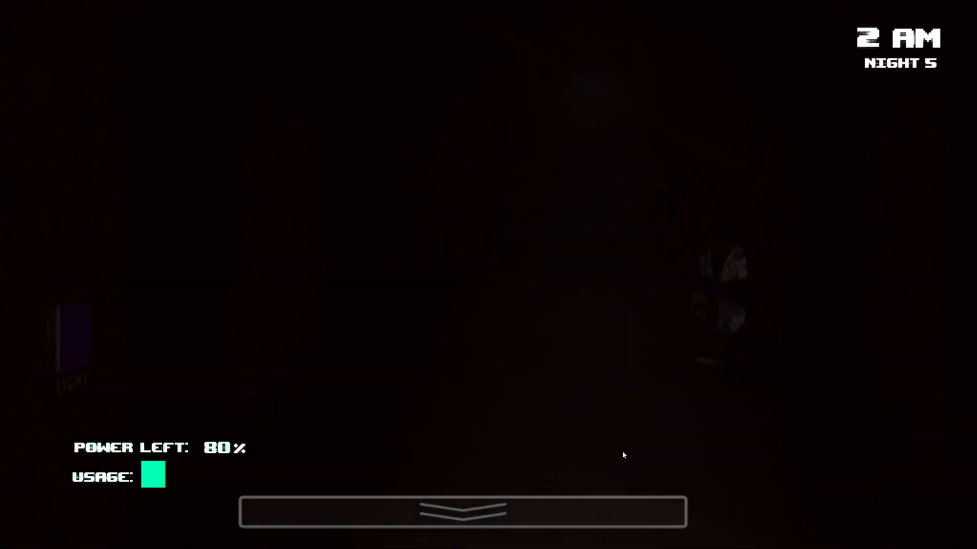
Step: Toggle the left LIGHT button and leave the left doorway lit at 3 AM
left_click(72, 342)
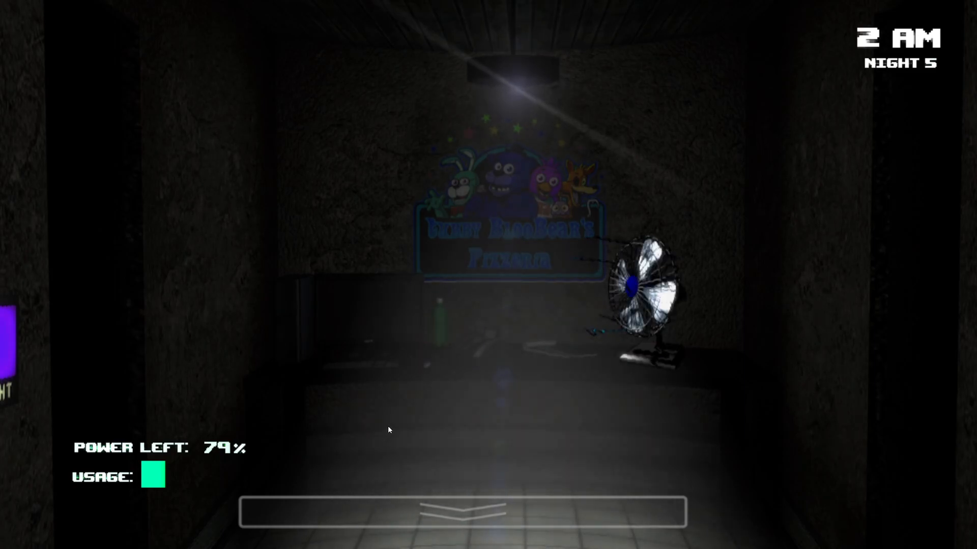
left_click(72, 342)
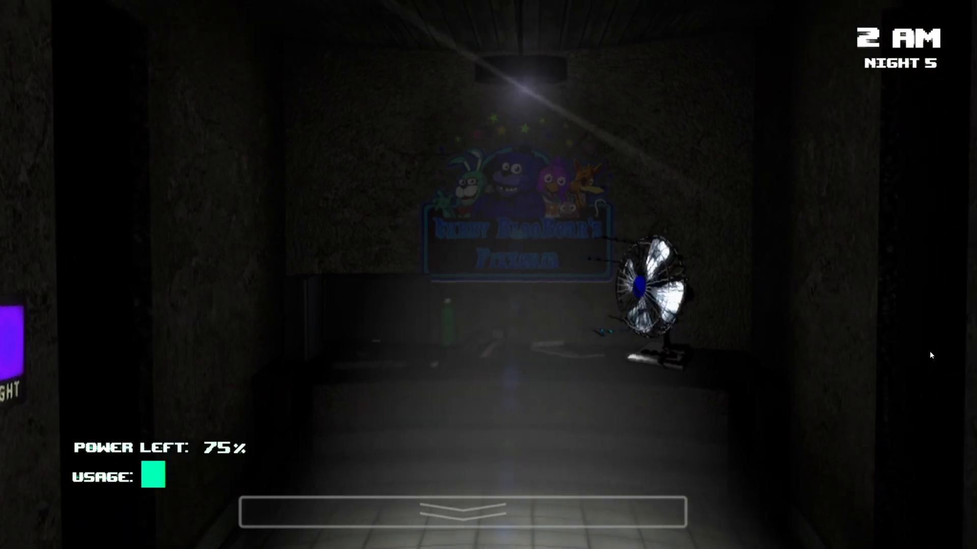
left_click(25, 342)
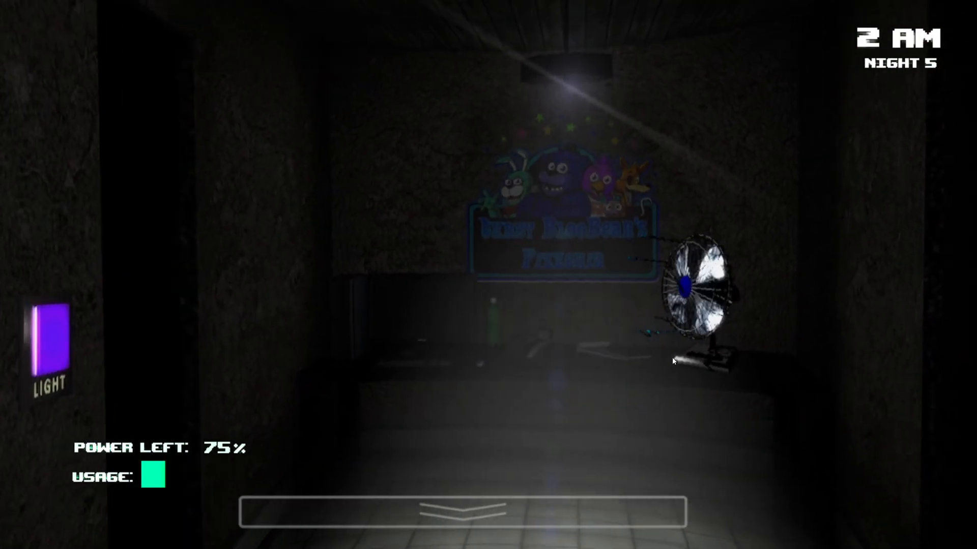
left_click(474, 513)
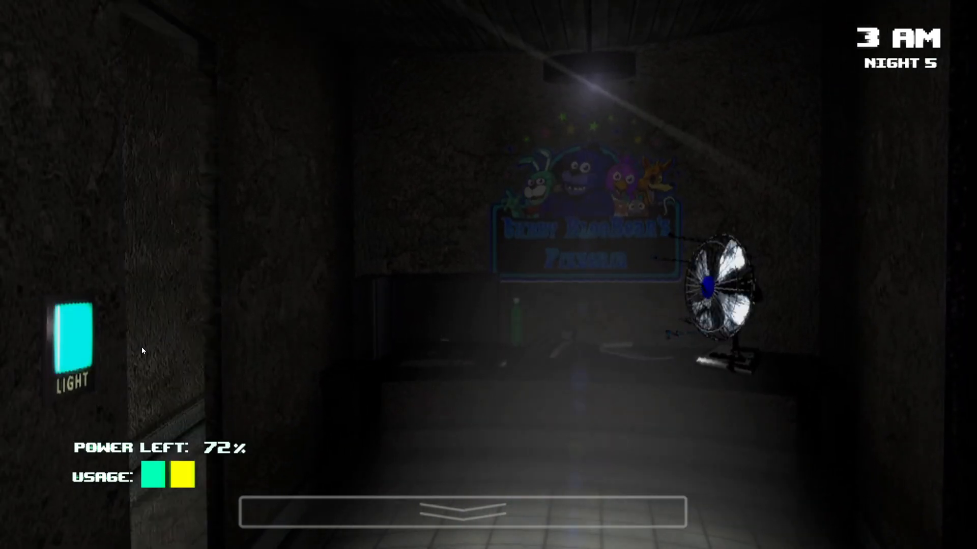
Step: Switch the left door light off, flash it once more, then return to the office
left_click(72, 344)
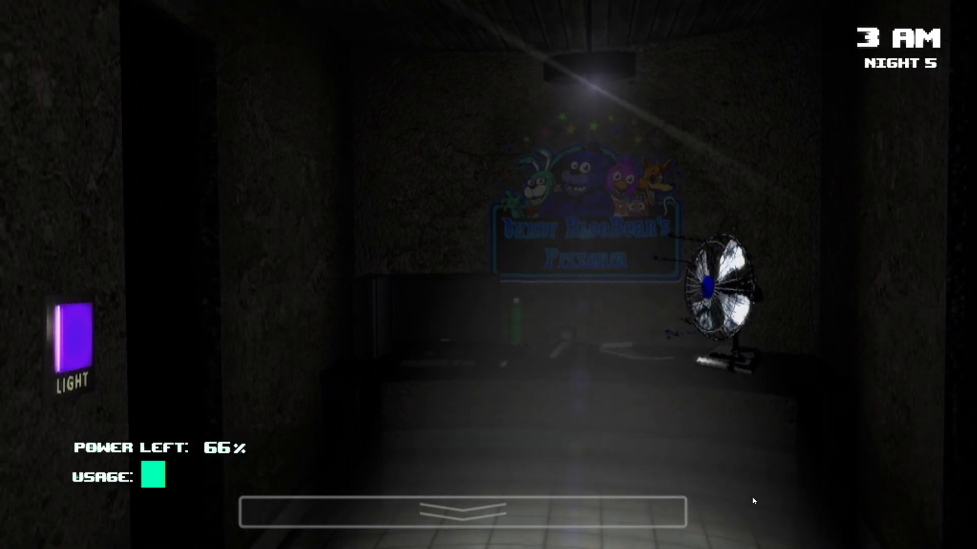
mouse_move(159, 327)
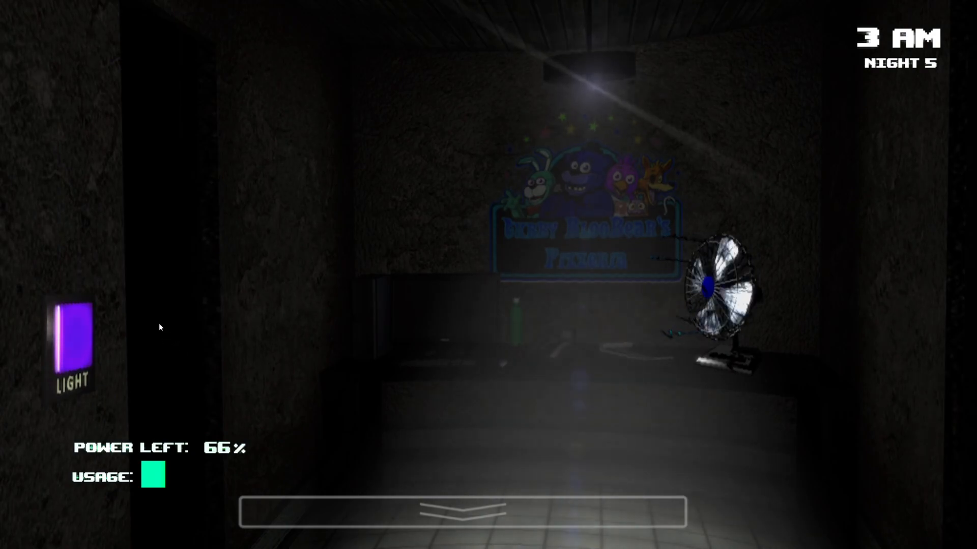
left_click(71, 342)
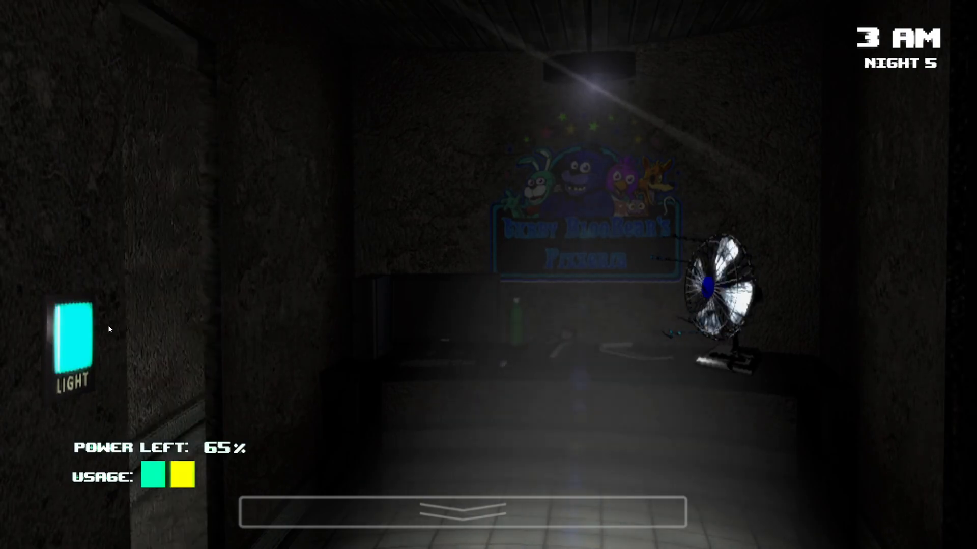
left_click(70, 341)
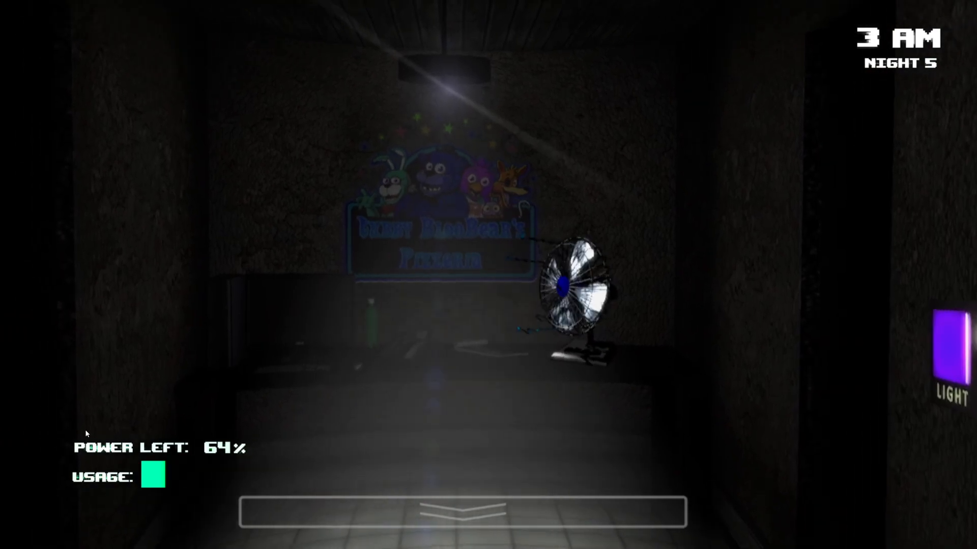
left_click(463, 512)
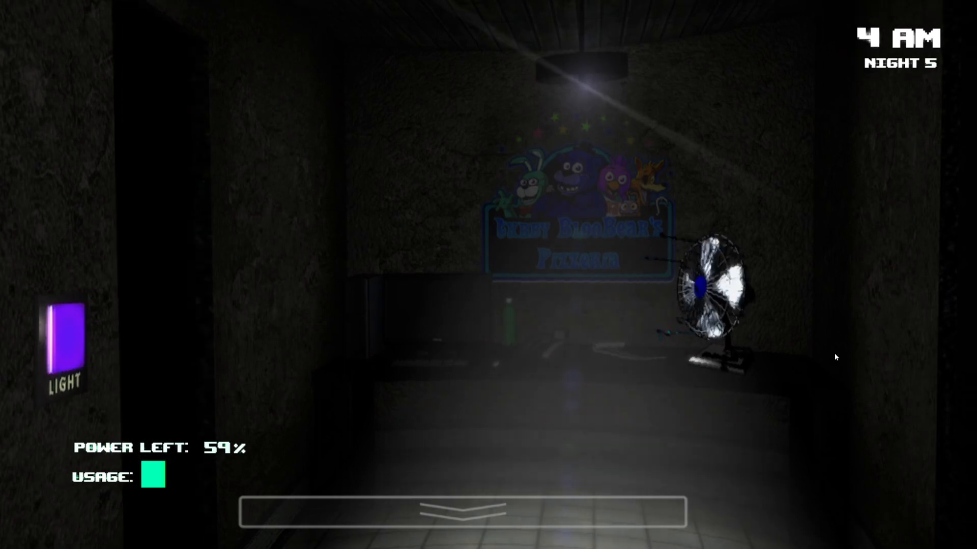
Step: Flash the left door light, then raise the camera map to the Power Room feed
left_click(65, 341)
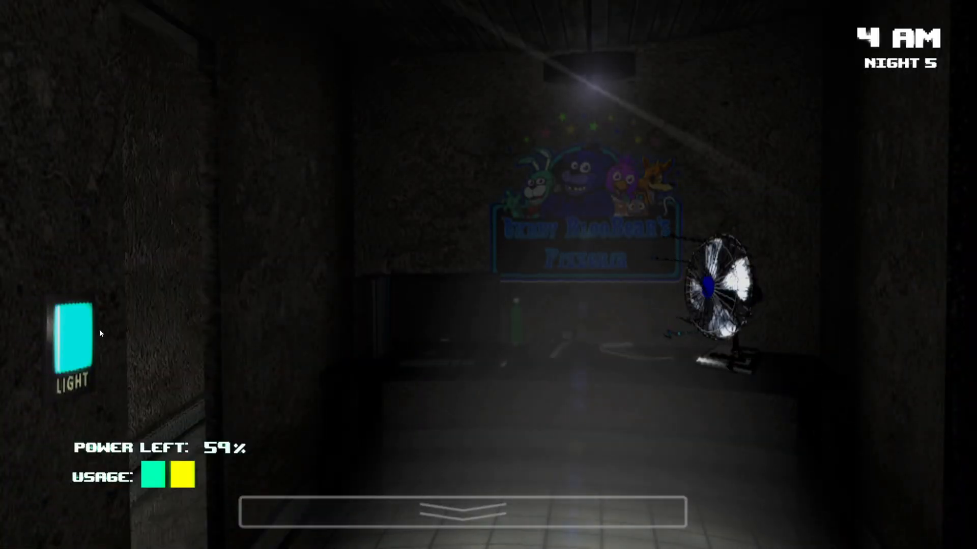
left_click(73, 342)
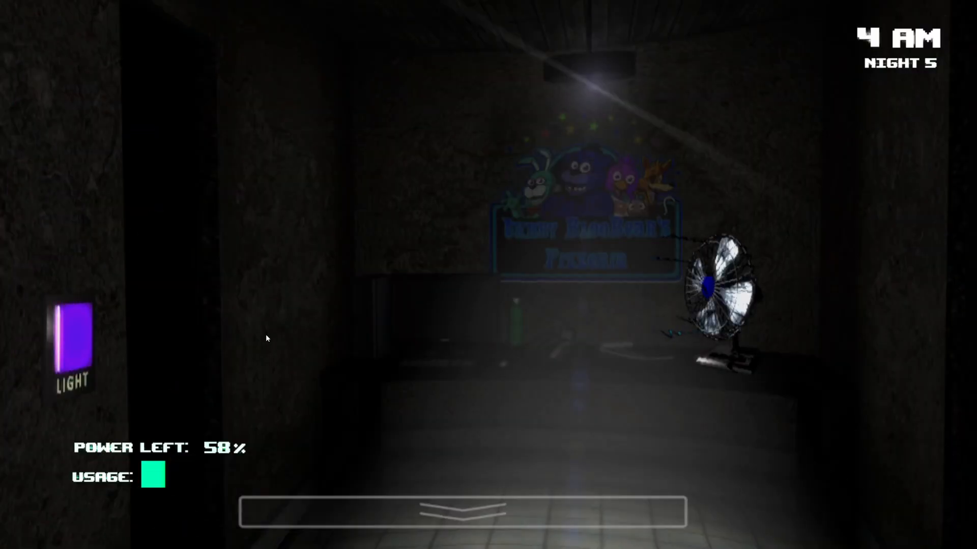
mouse_move(334, 424)
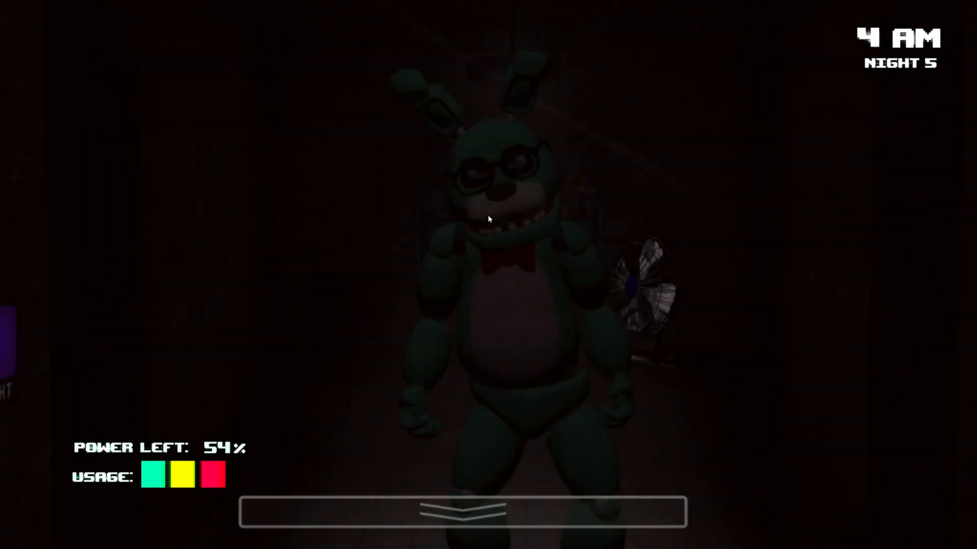
left_click(911, 337)
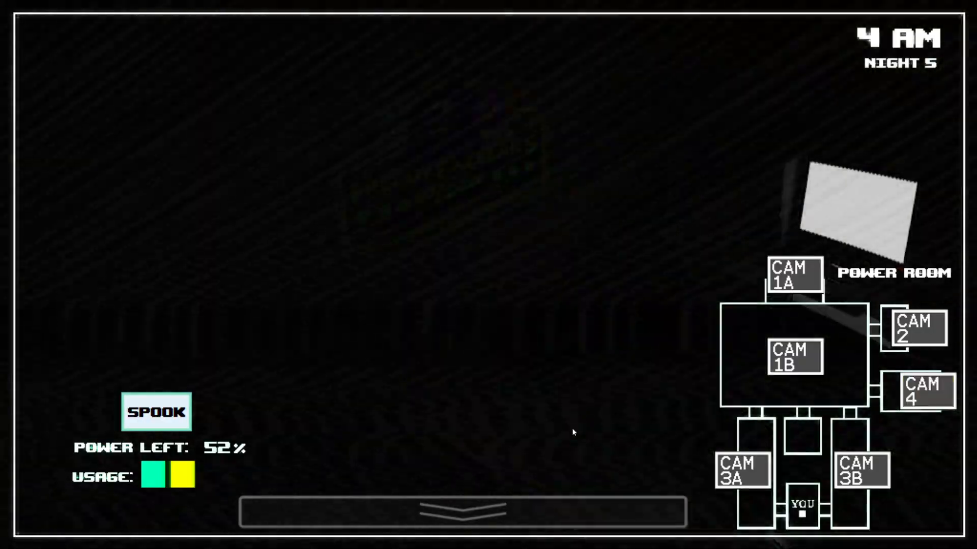
Step: Lower the camera monitor back to the office view at 5 AM
left_click(464, 511)
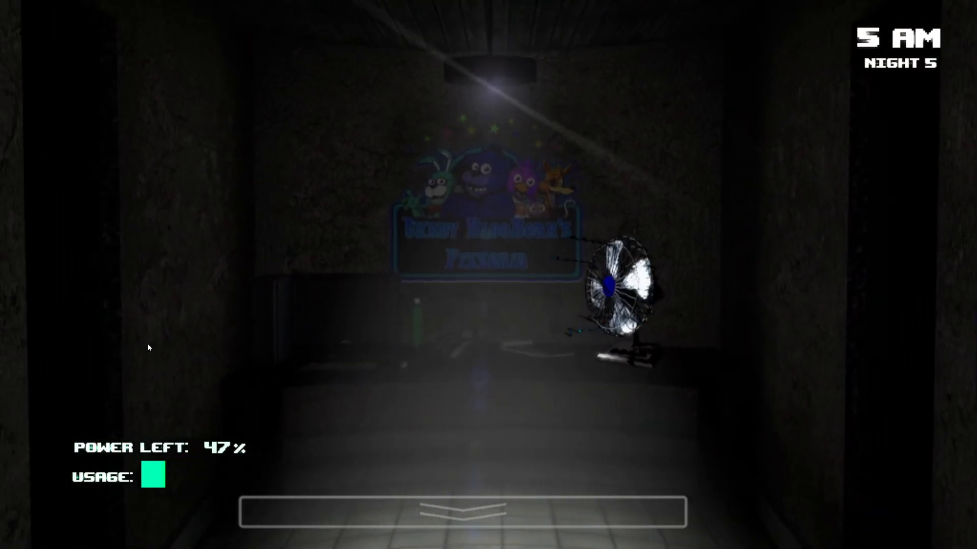
Step: Flash the left doorway light on and off repeatedly until Night 5 ends
left_click(463, 513)
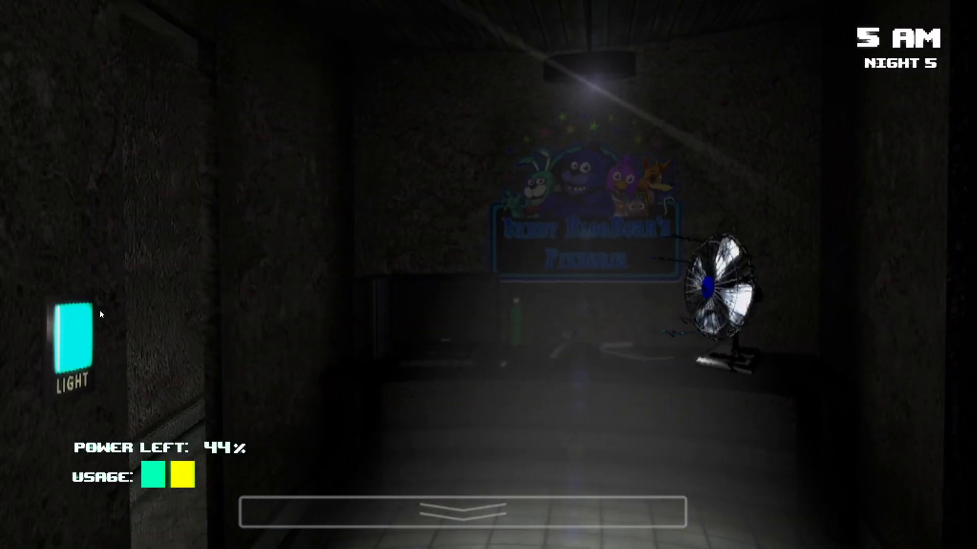
left_click(73, 342)
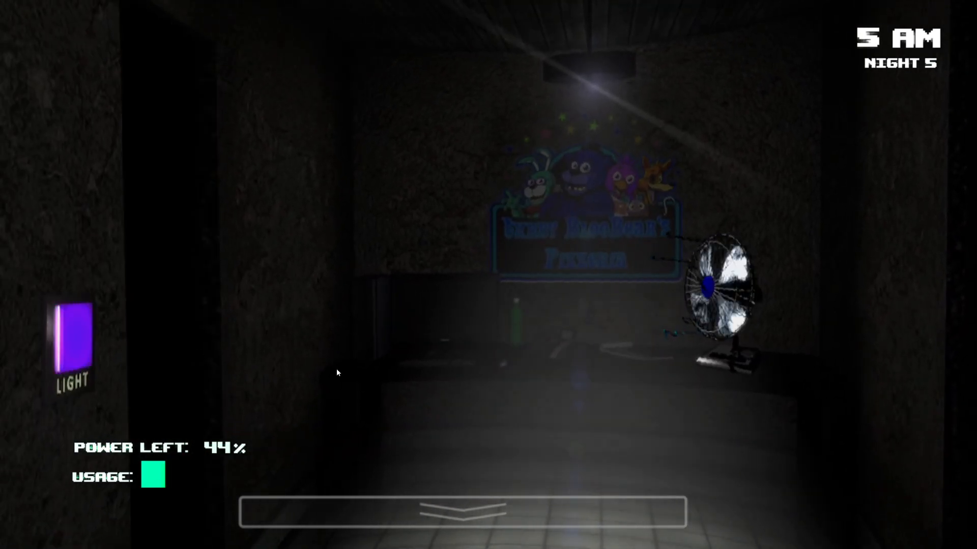
left_click(70, 344)
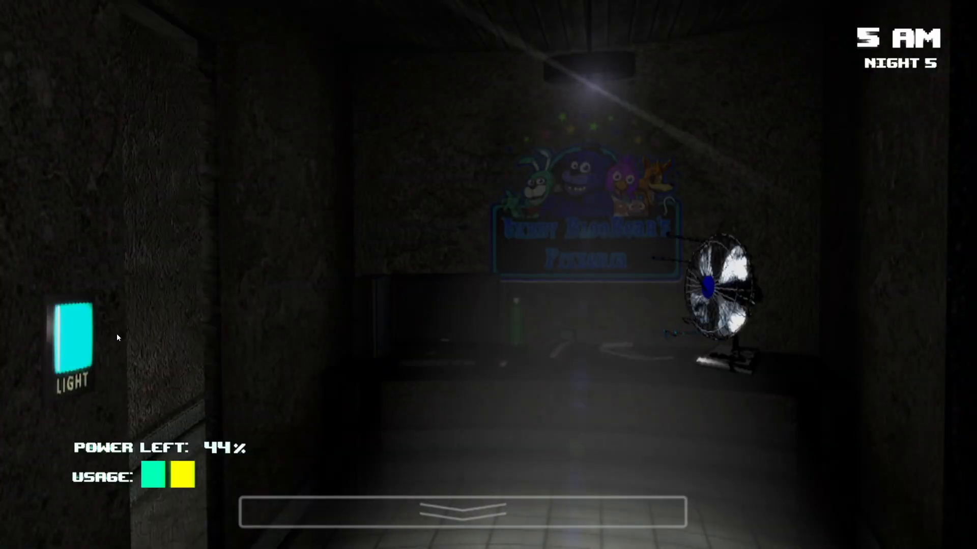
left_click(73, 342)
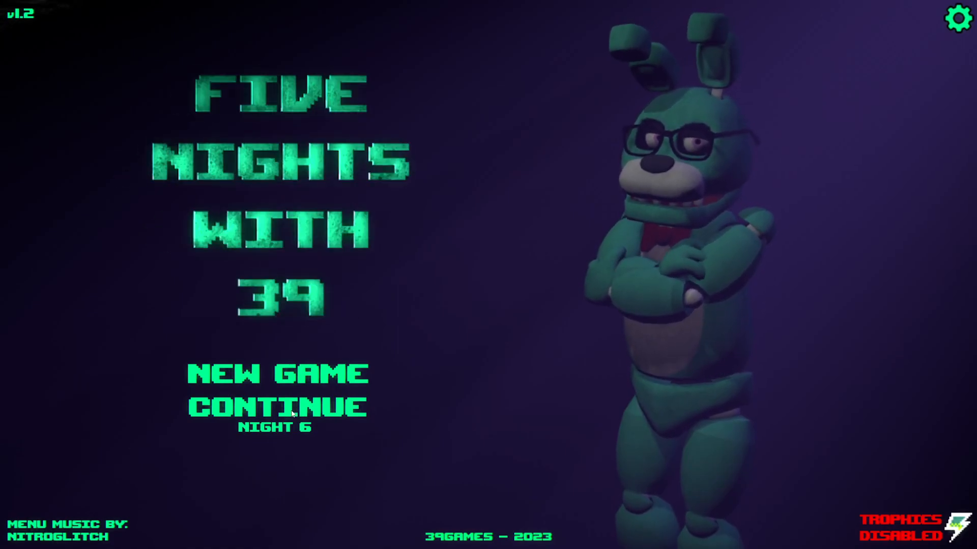
Step: Continue the saved game from the main menu into Night 6
left_click(277, 408)
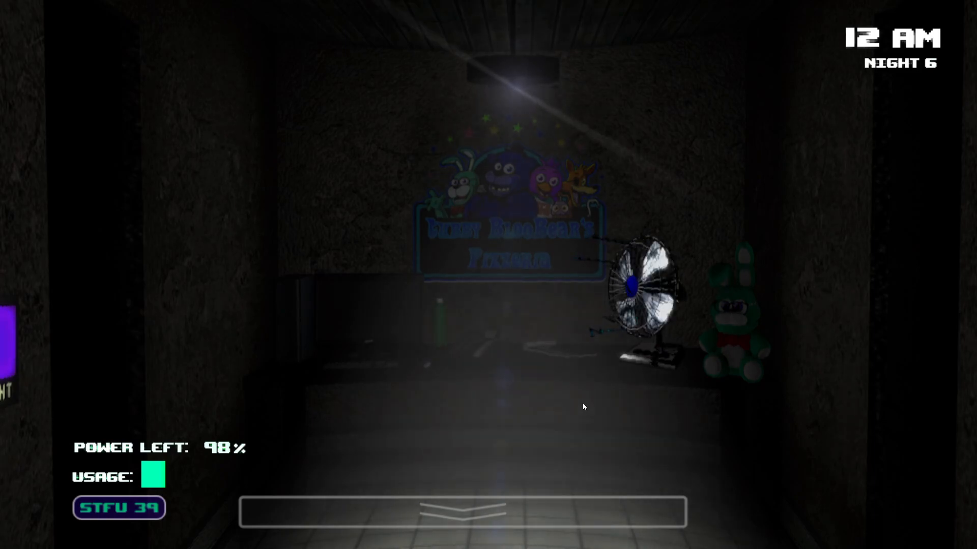
mouse_move(569, 402)
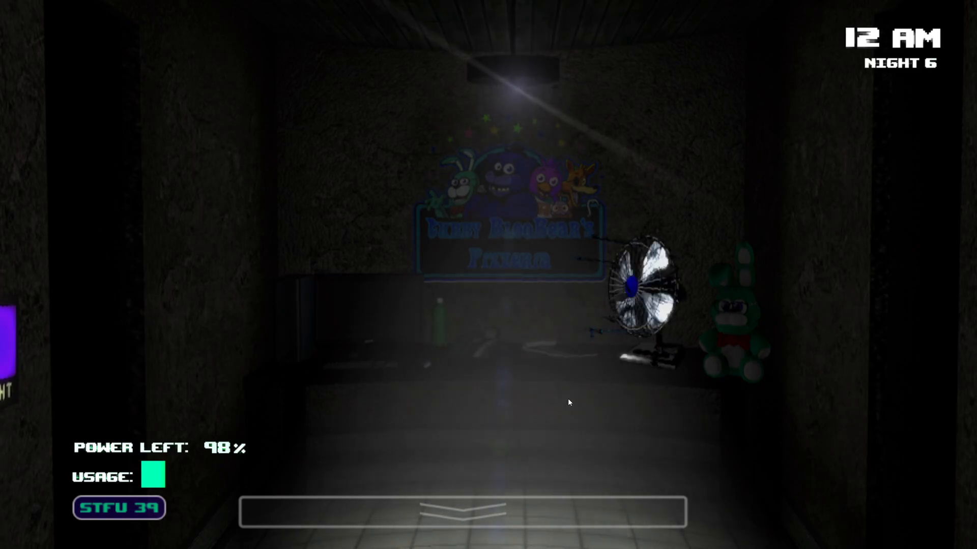